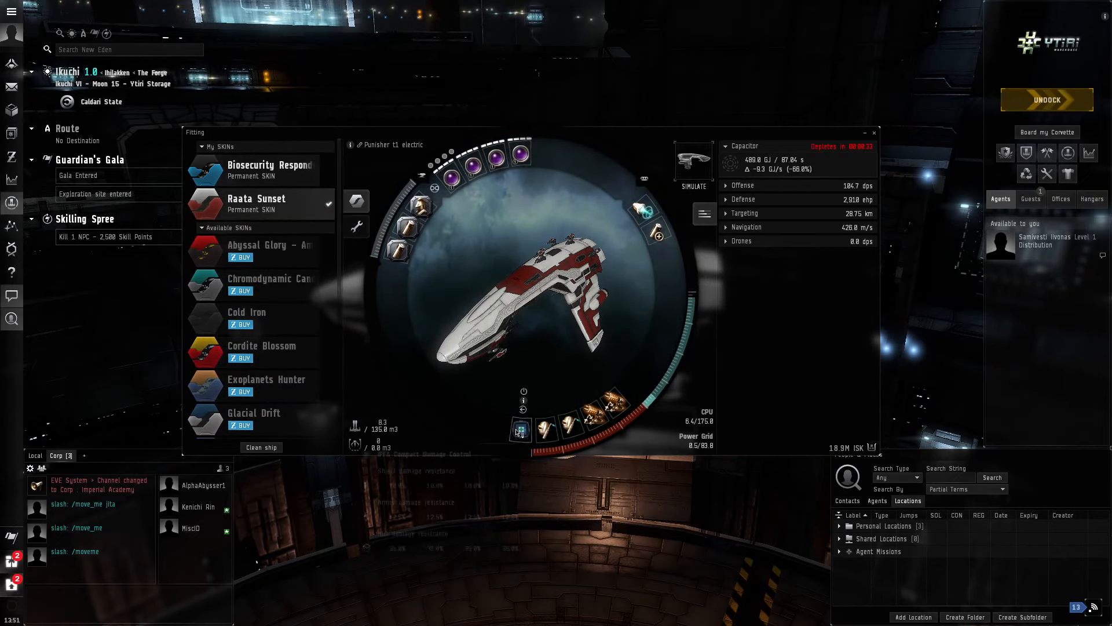
{"action": "mouse_move", "coordinate": [520, 429]}
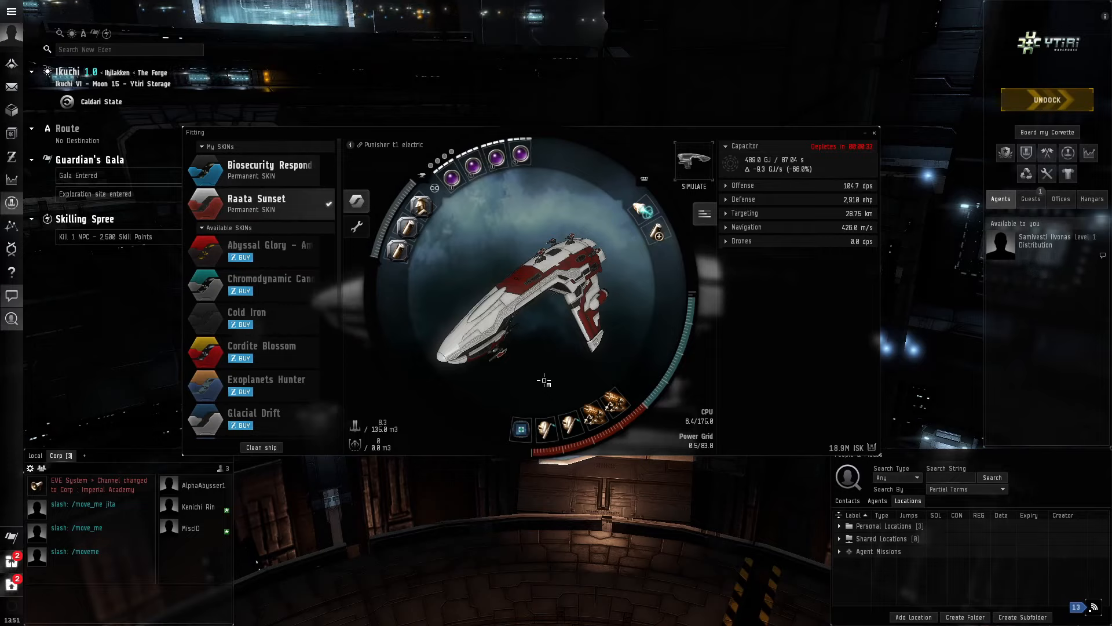
{"action": "mouse_move", "coordinate": [521, 429]}
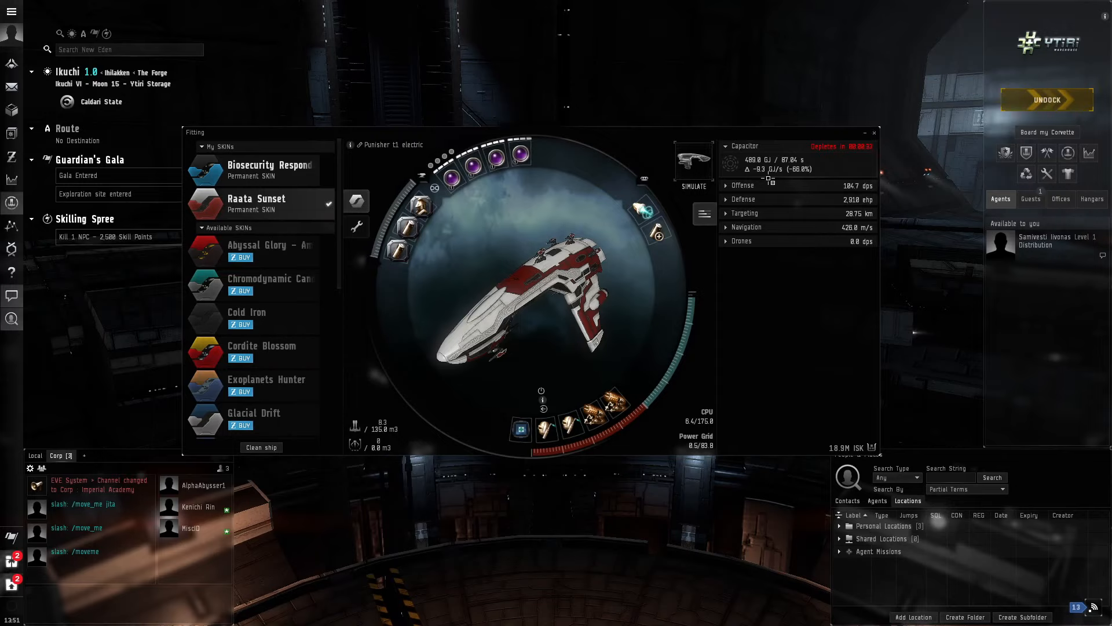
Bring up the character's skills overview with its empty training queue.
{"action": "left_click", "coordinate": [874, 132]}
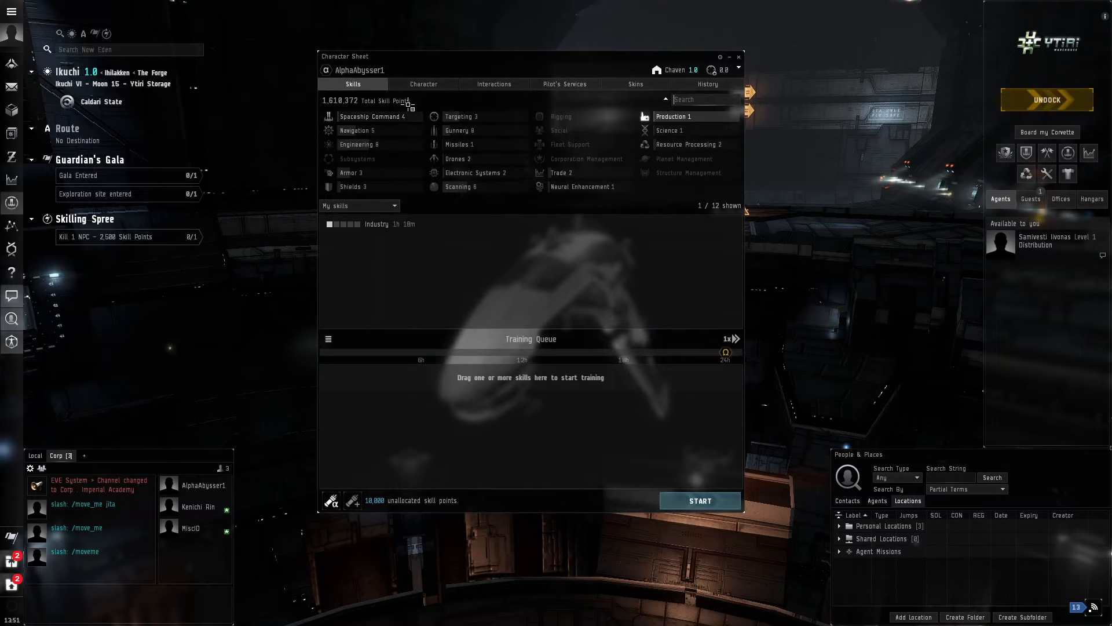
{"action": "mouse_move", "coordinate": [372, 116]}
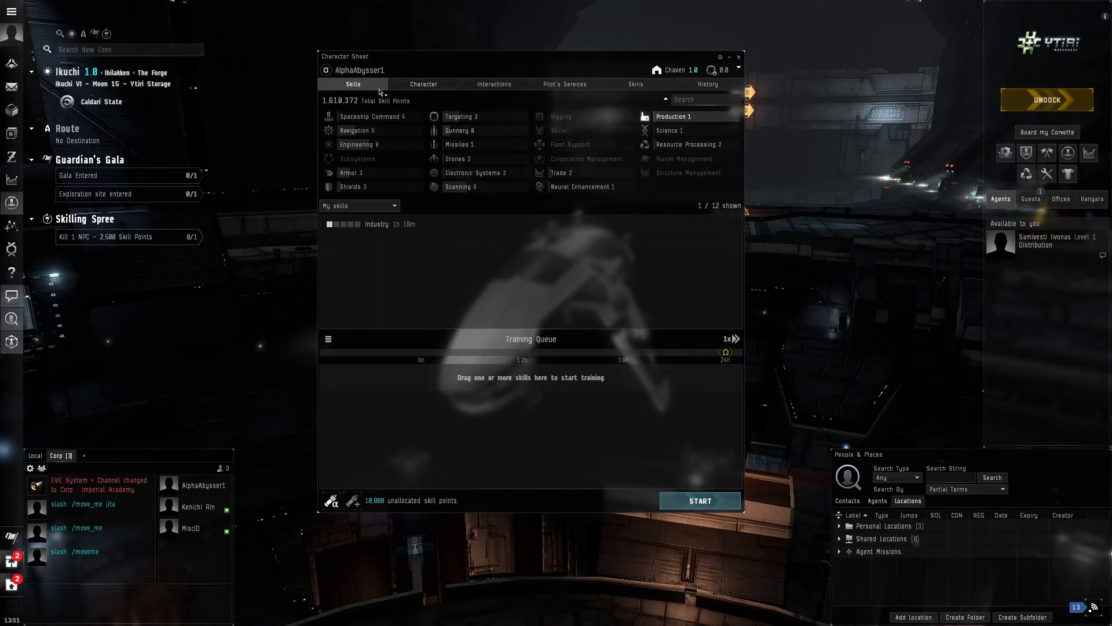
Browse the Navigation and Science skill groups, then put the character sheet away.
{"action": "left_click", "coordinate": [373, 116]}
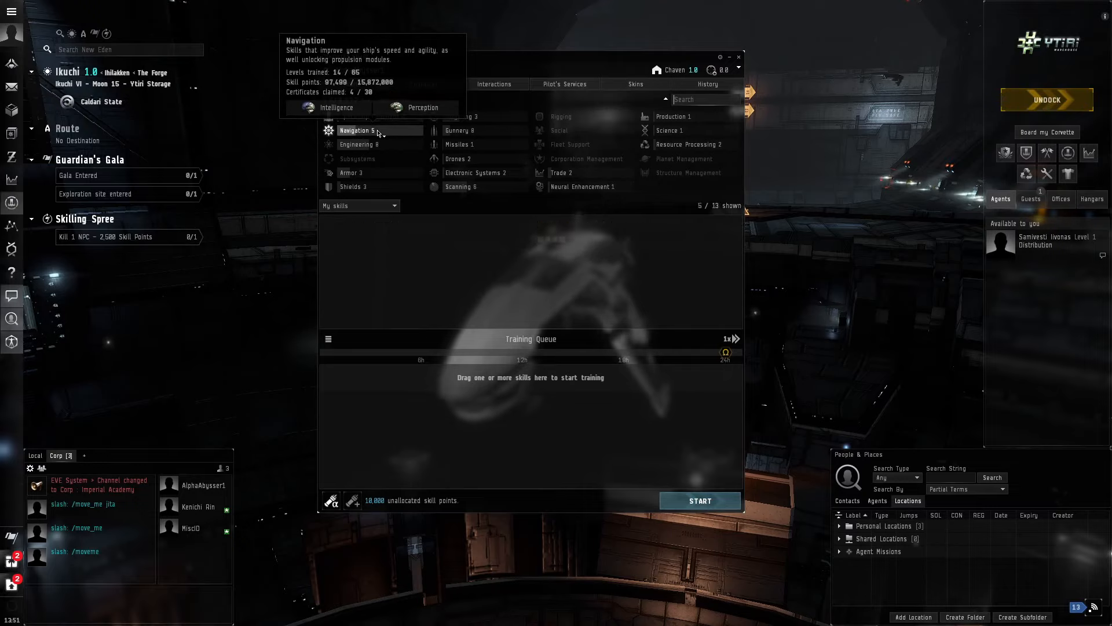
{"action": "left_click", "coordinate": [351, 173]}
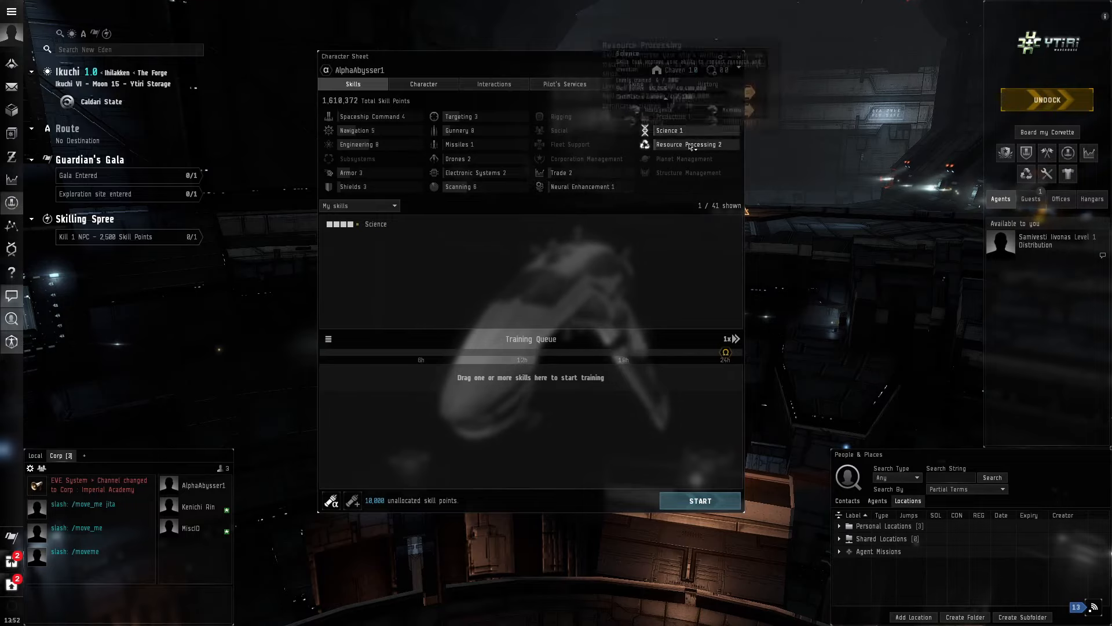
{"action": "left_click", "coordinate": [688, 144]}
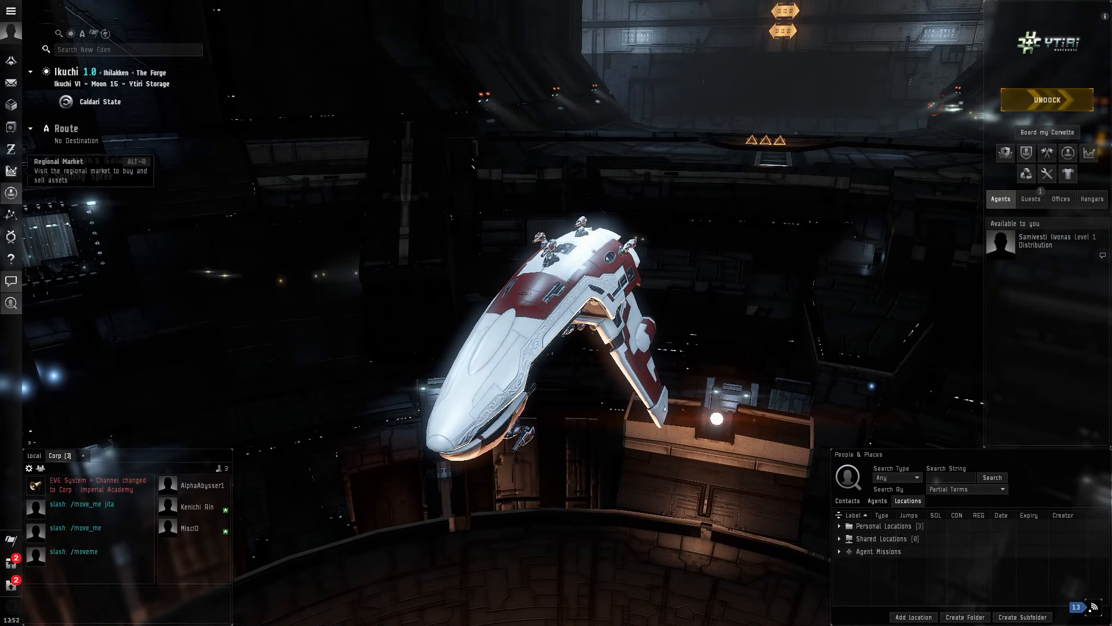
Buy a Tranquil Electrical Filament for 300 ISK from the Ytiri Storage market into cargo.
{"action": "left_click", "coordinate": [11, 170]}
{"action": "type", "text": "tranquil ele"}
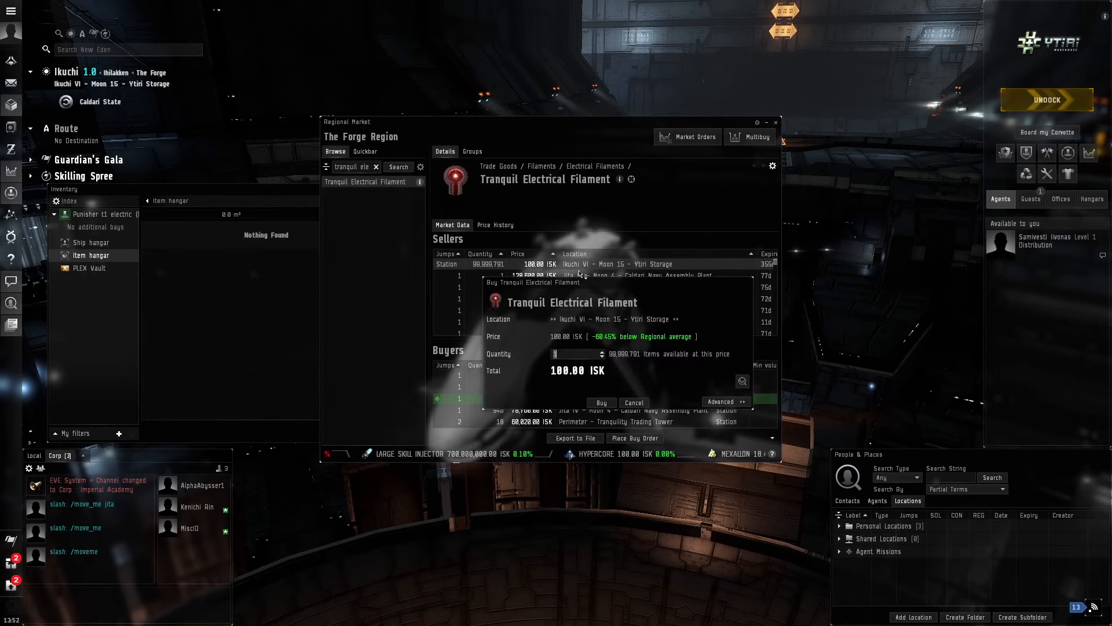
{"action": "left_click", "coordinate": [602, 402]}
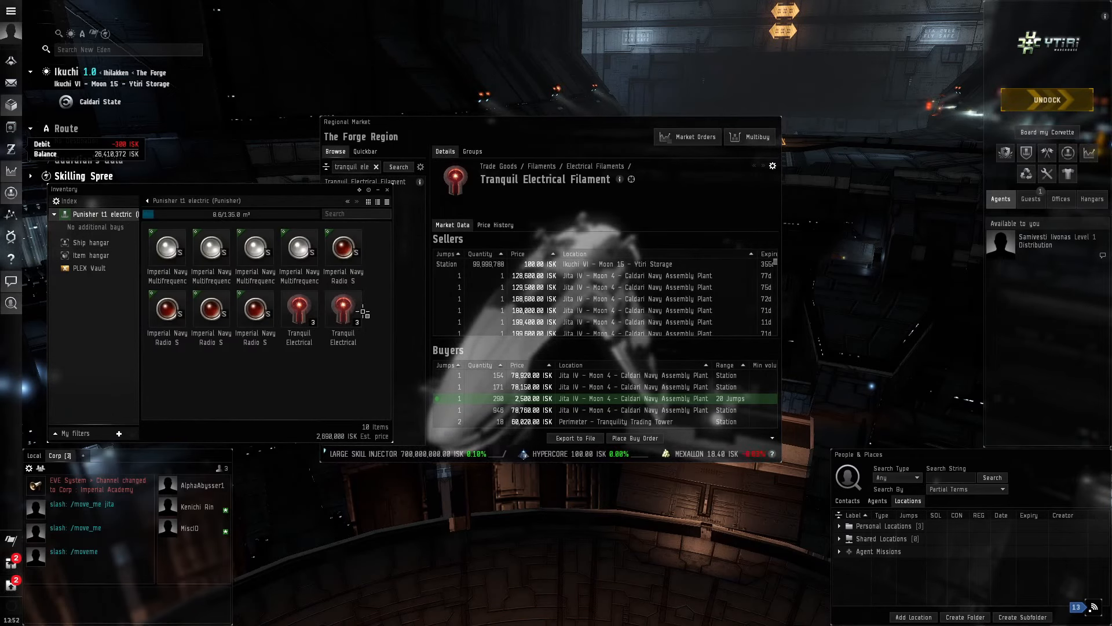
{"action": "left_click", "coordinate": [387, 189]}
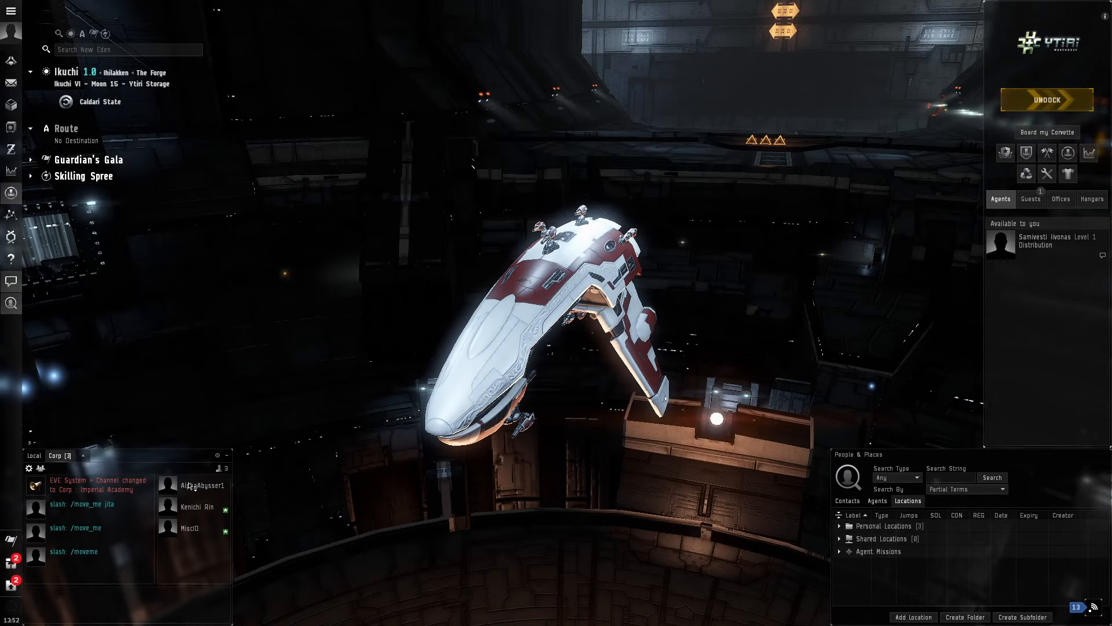
Undock the Punisher from Ytiri Storage into space outside the Ikuchi station.
{"action": "left_click", "coordinate": [11, 324]}
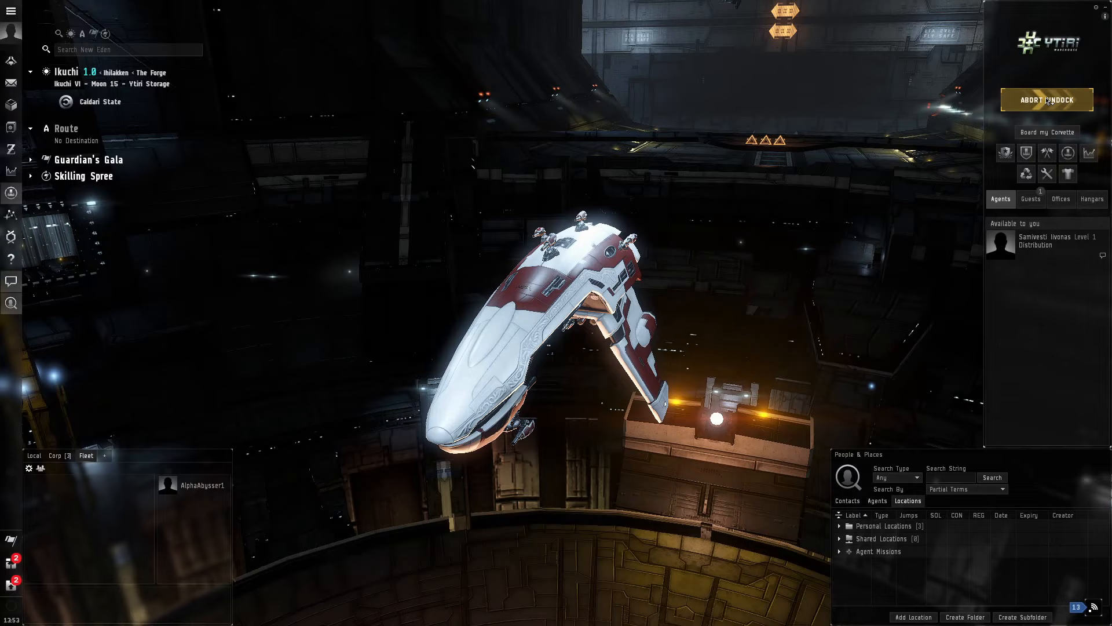
{"action": "left_click", "coordinate": [1047, 100]}
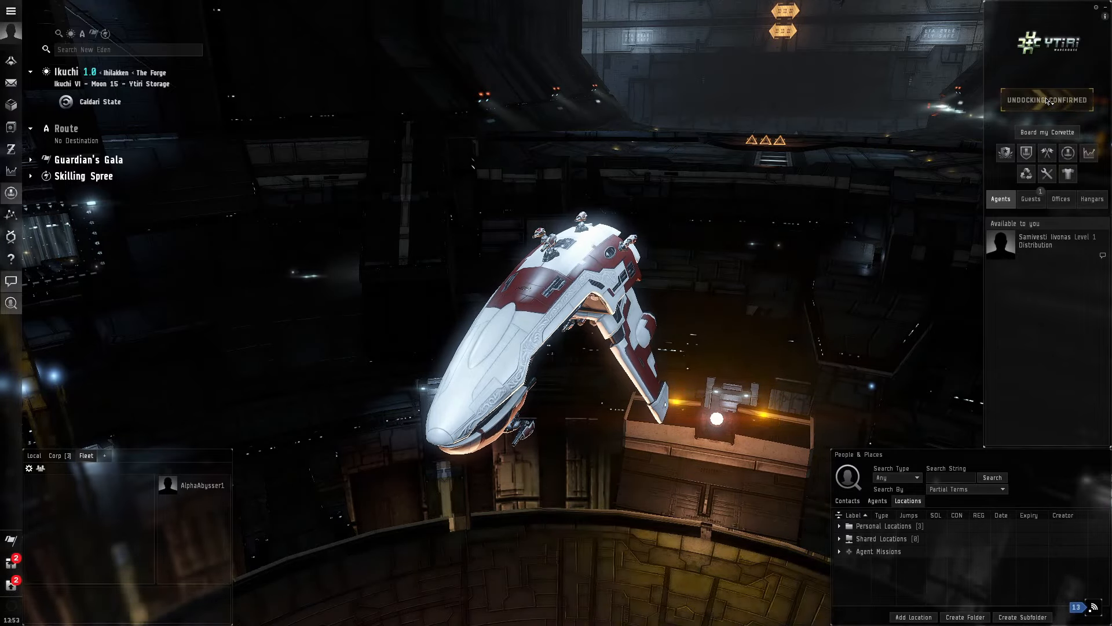
{"action": "left_click", "coordinate": [1045, 99]}
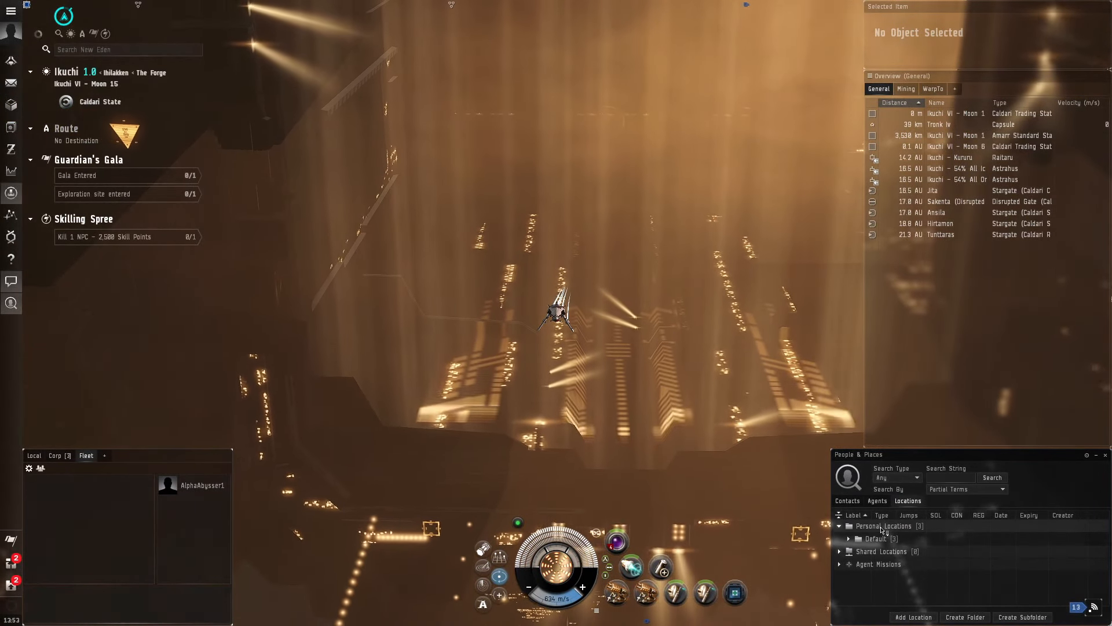
Expand personal locations and save an 'abyssal launch site' bookmark away from the station.
{"action": "left_click", "coordinate": [848, 537]}
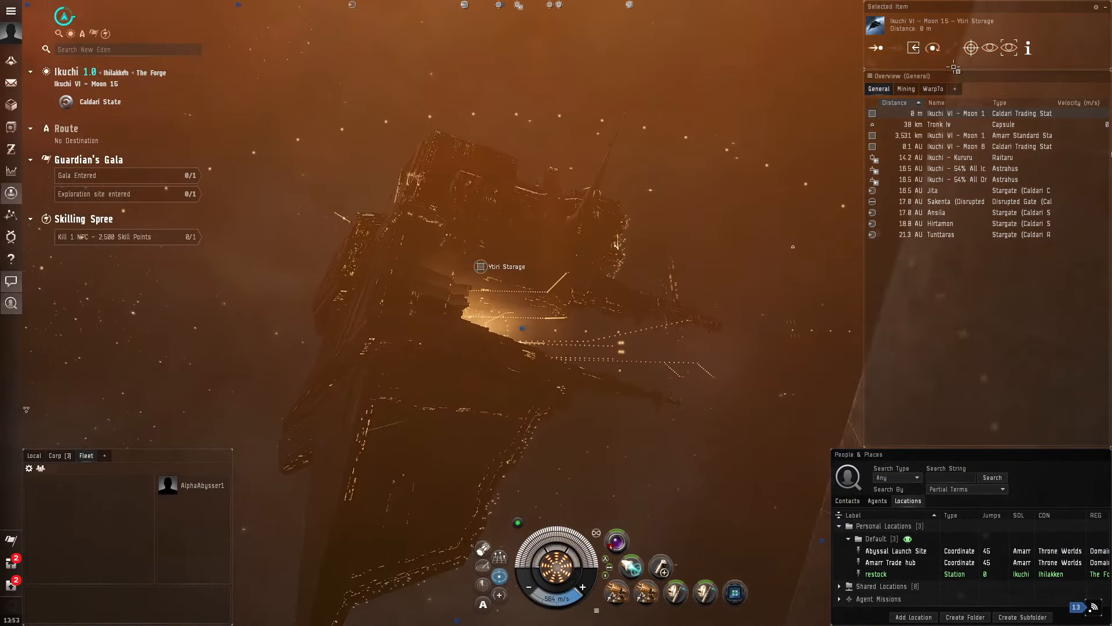
{"action": "left_click", "coordinate": [932, 89]}
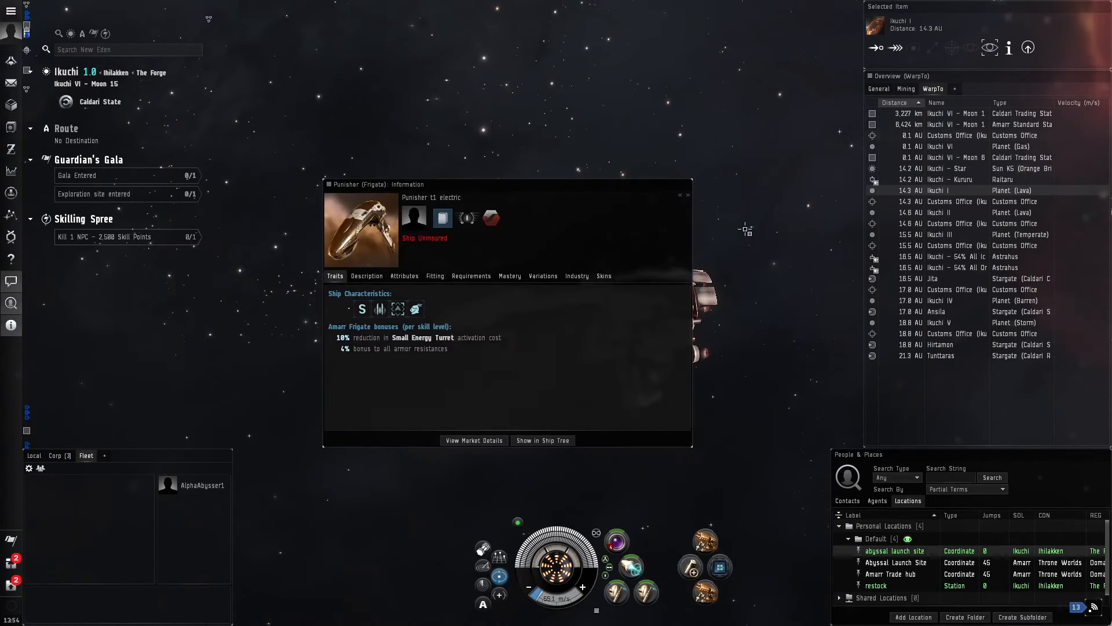
Dismiss the ship information and show the cargo hold with crystals and three filaments.
{"action": "left_click", "coordinate": [687, 193]}
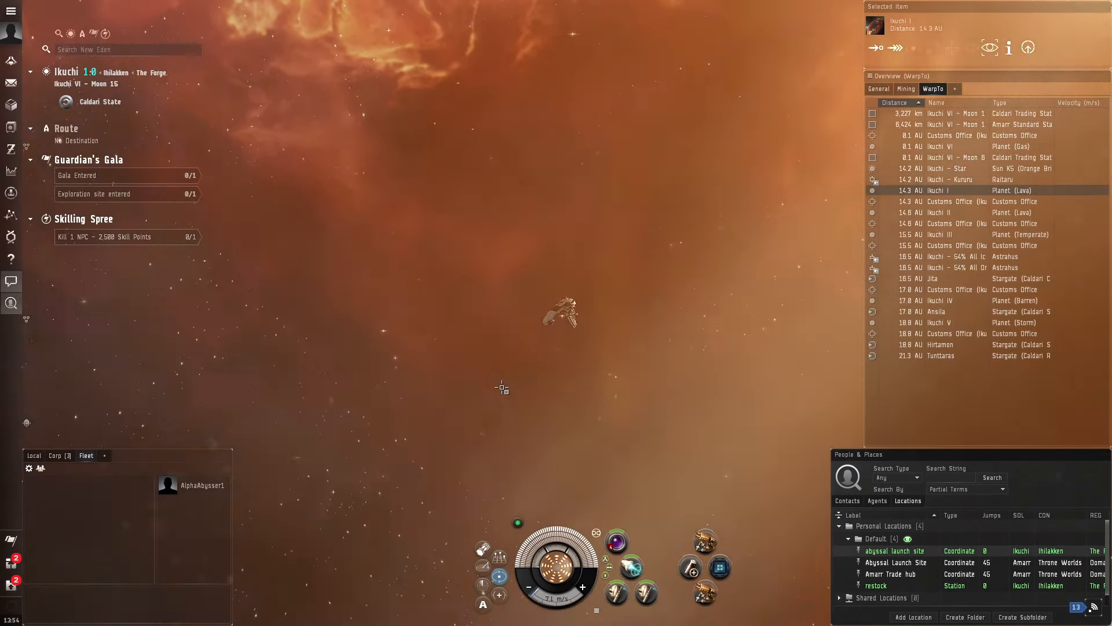
{"action": "mouse_move", "coordinate": [10, 191]}
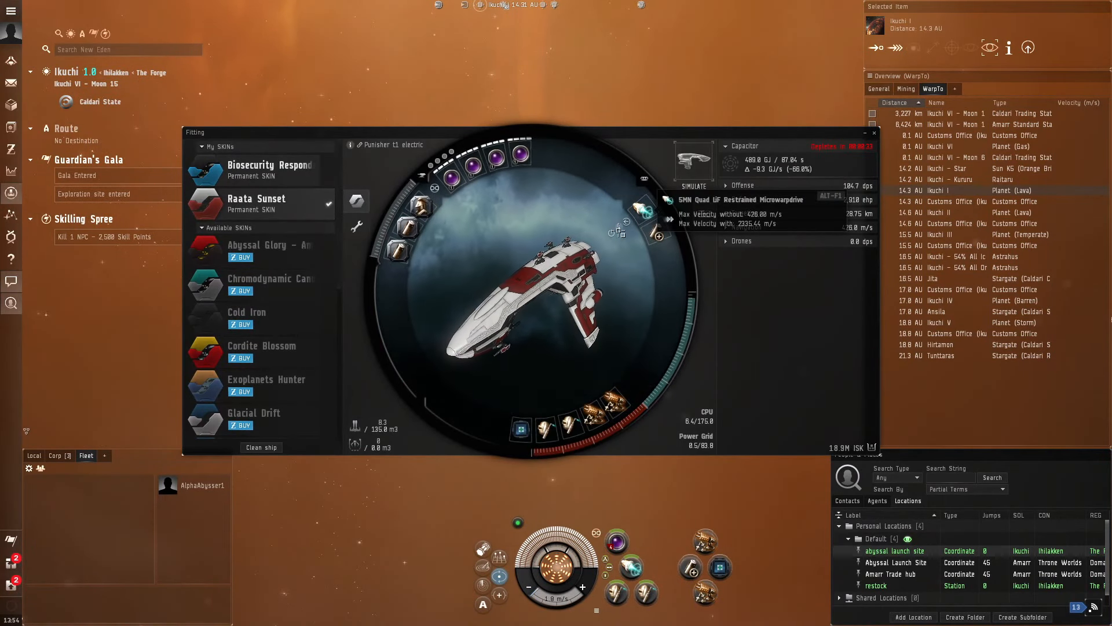
{"action": "left_click", "coordinate": [874, 132]}
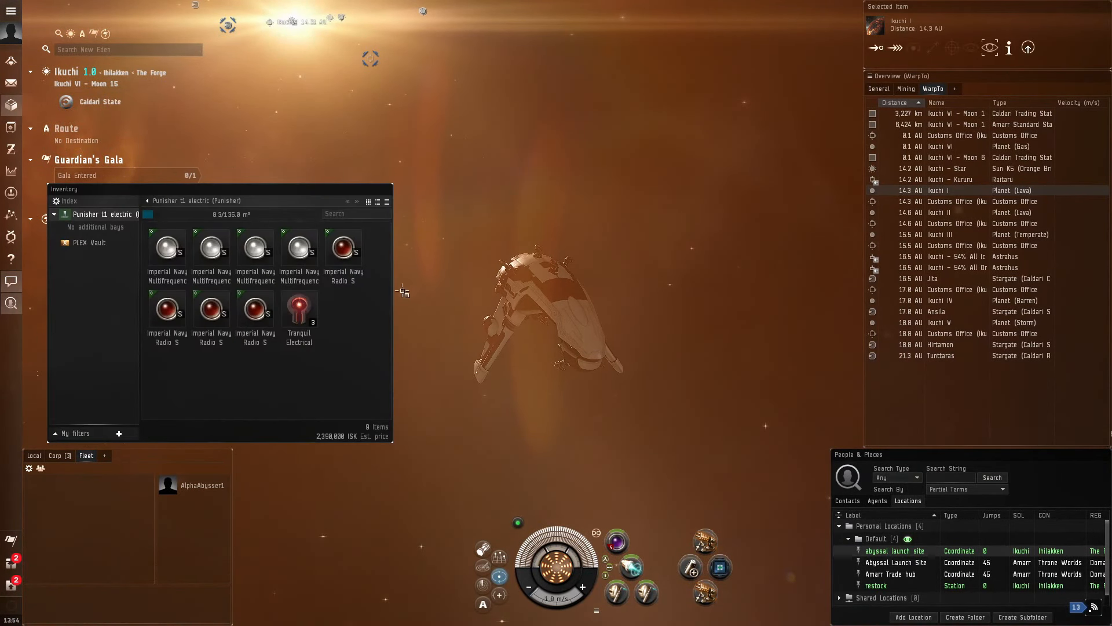
Activate a Tranquil Electrical Filament from cargo so the Punisher jumps into Abyssal Deadspace.
{"action": "double_click", "coordinate": [299, 311]}
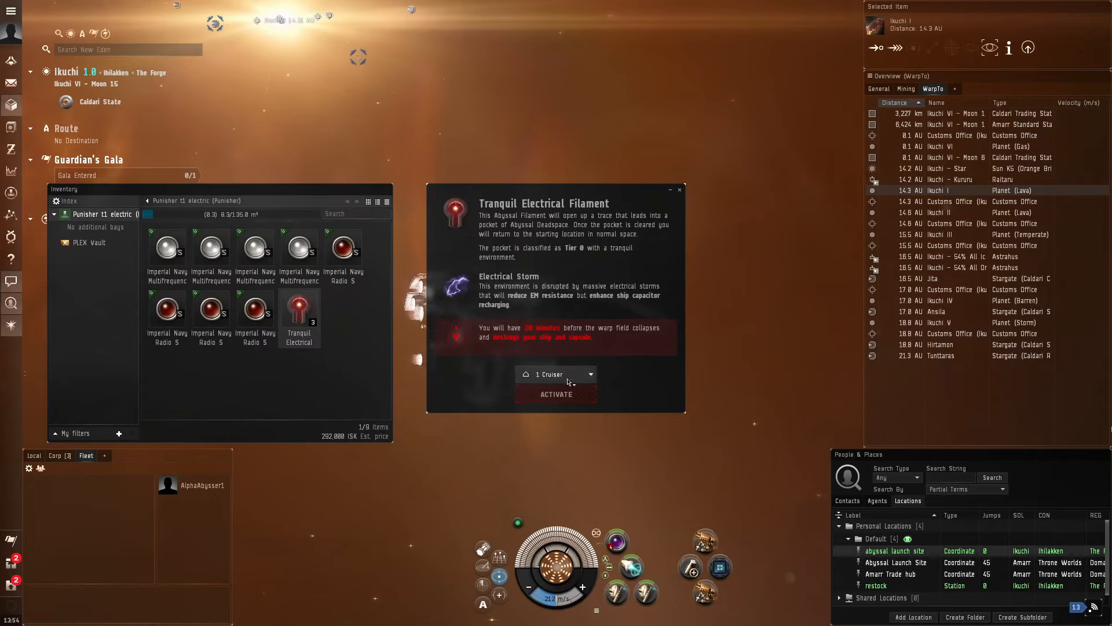
{"action": "right_click", "coordinate": [201, 485]}
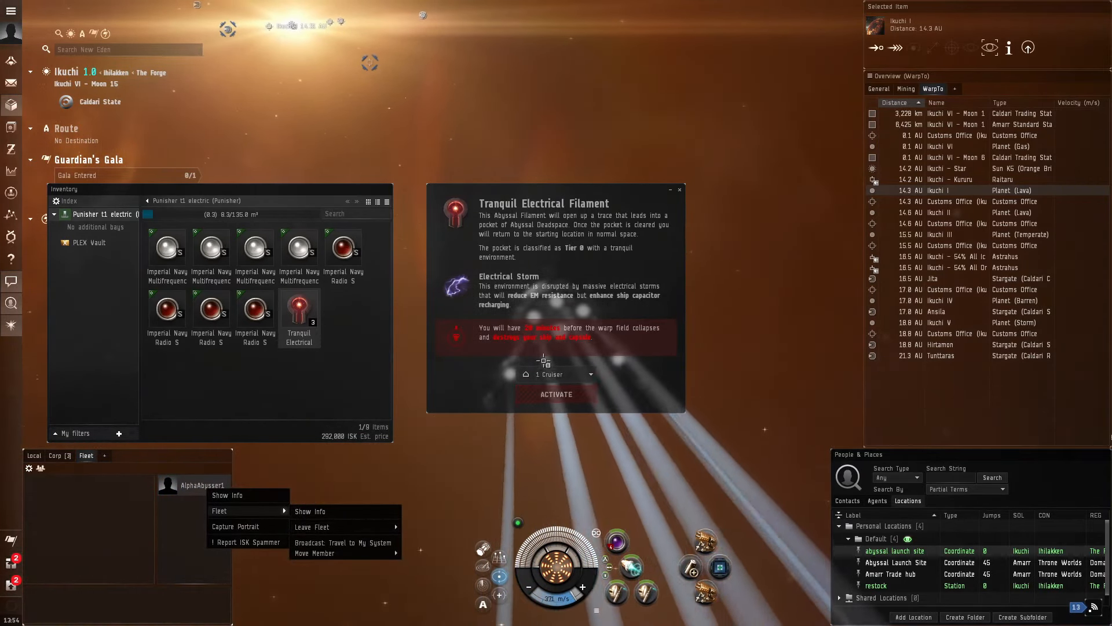
{"action": "left_click", "coordinate": [556, 394]}
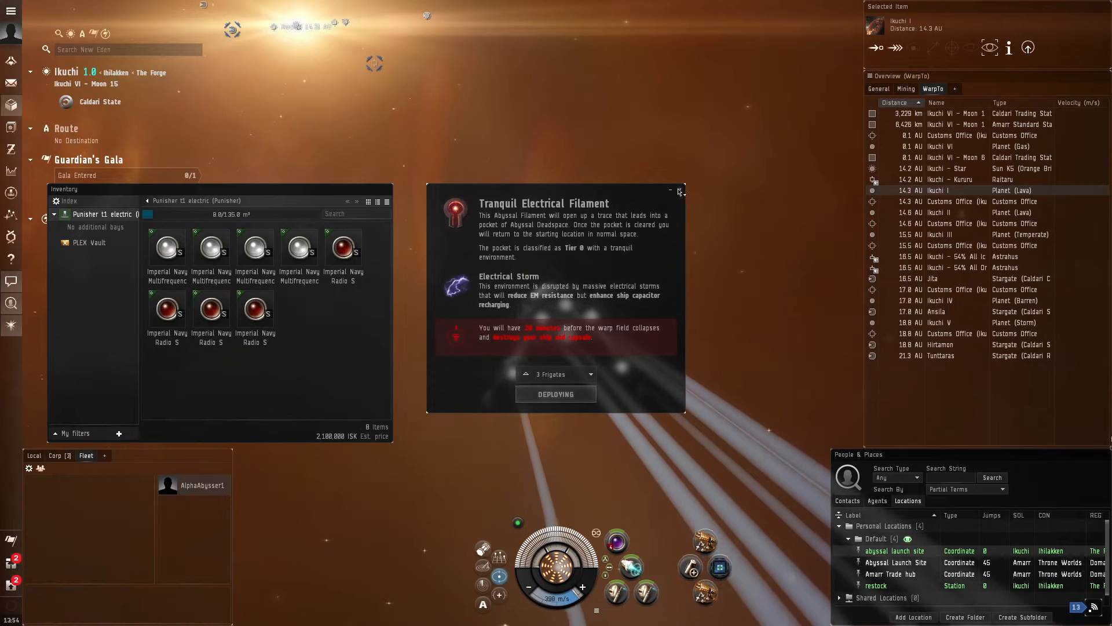
{"action": "left_click", "coordinate": [555, 394]}
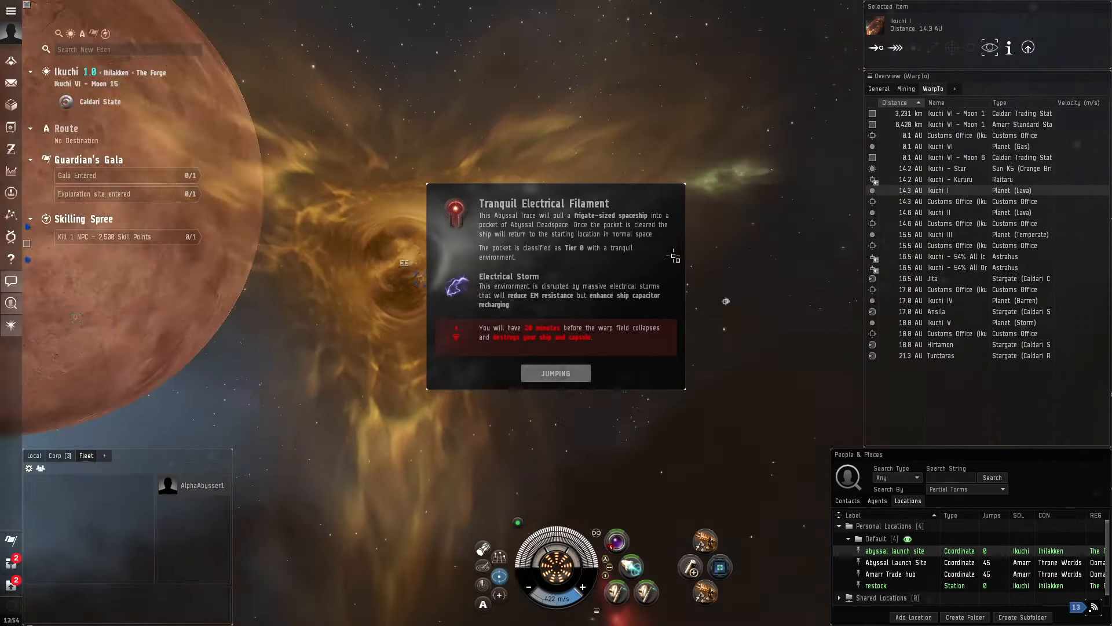
{"action": "left_click", "coordinate": [555, 372]}
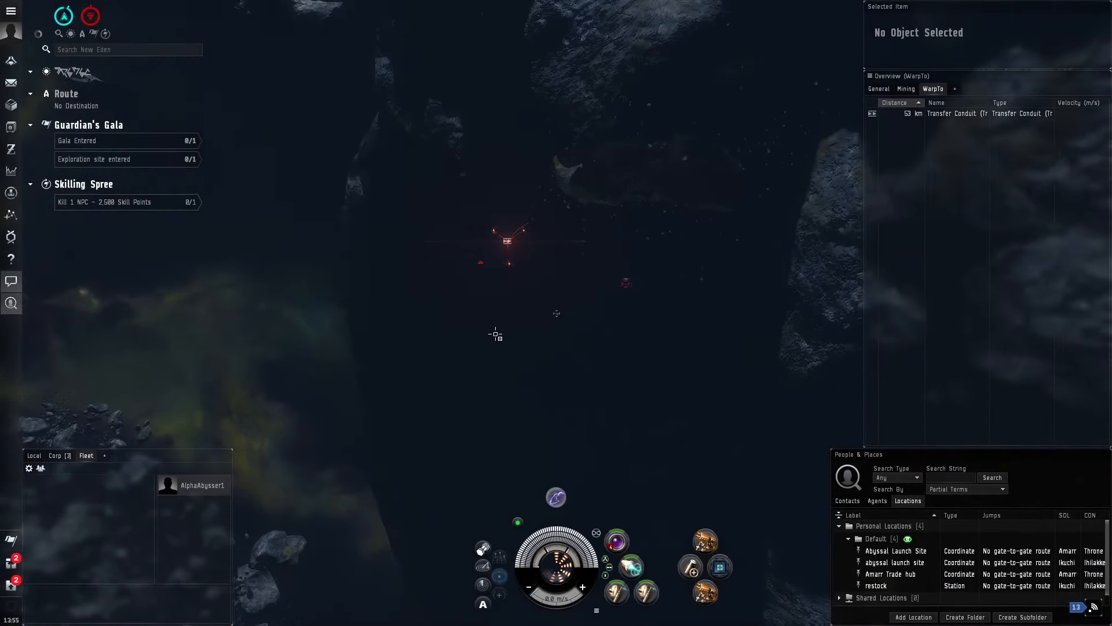
Jump through the Transfer Conduit and go after the Devoted Hunter at close range.
{"action": "left_click", "coordinate": [878, 90]}
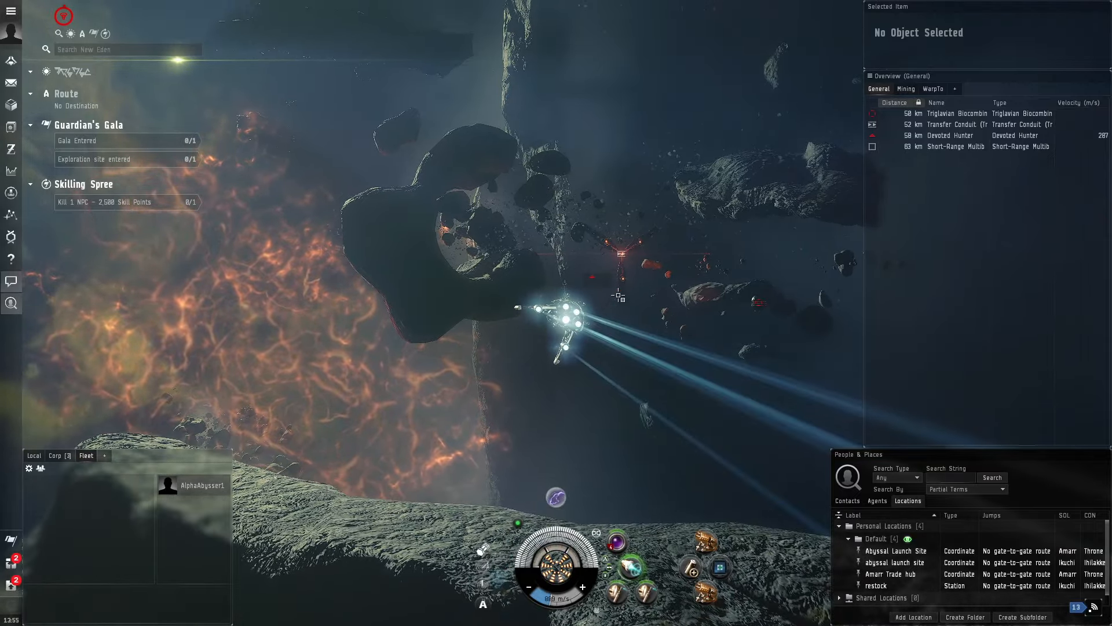
{"action": "left_click", "coordinate": [950, 135]}
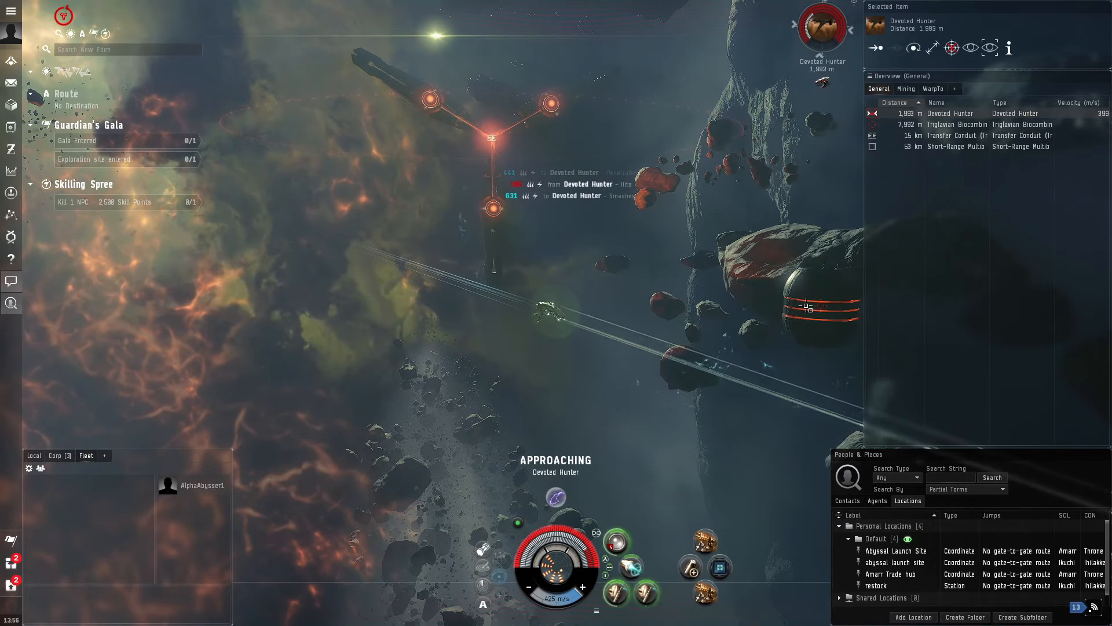
Fly to the Biocombinative cache wreck, then show the character sheet with 12,500 unallocated points.
{"action": "right_click", "coordinate": [788, 304]}
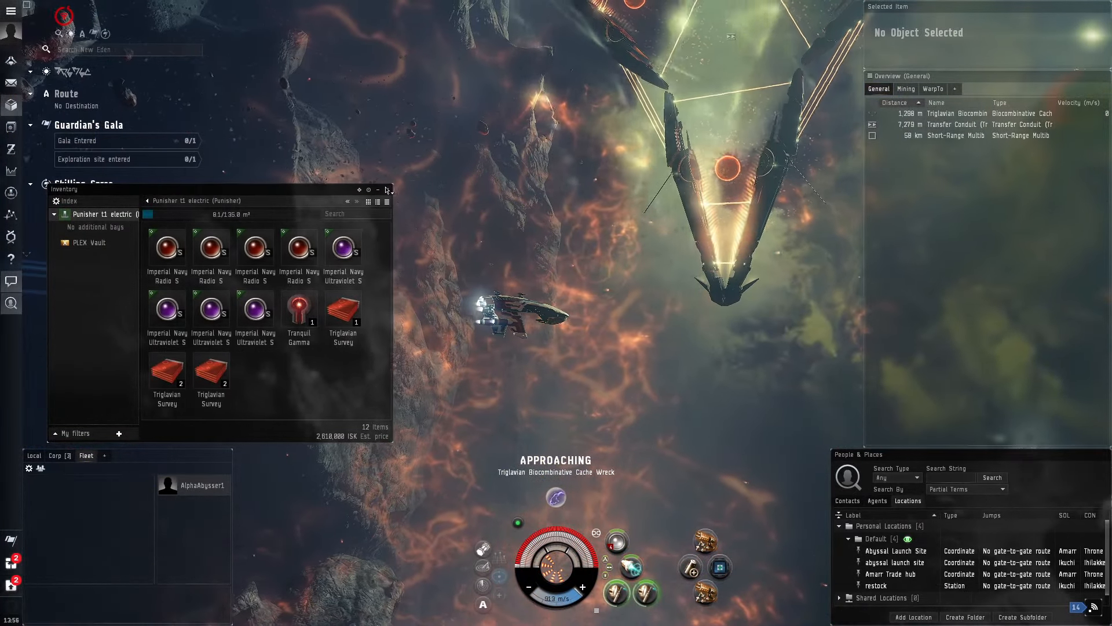
{"action": "left_click", "coordinate": [388, 189]}
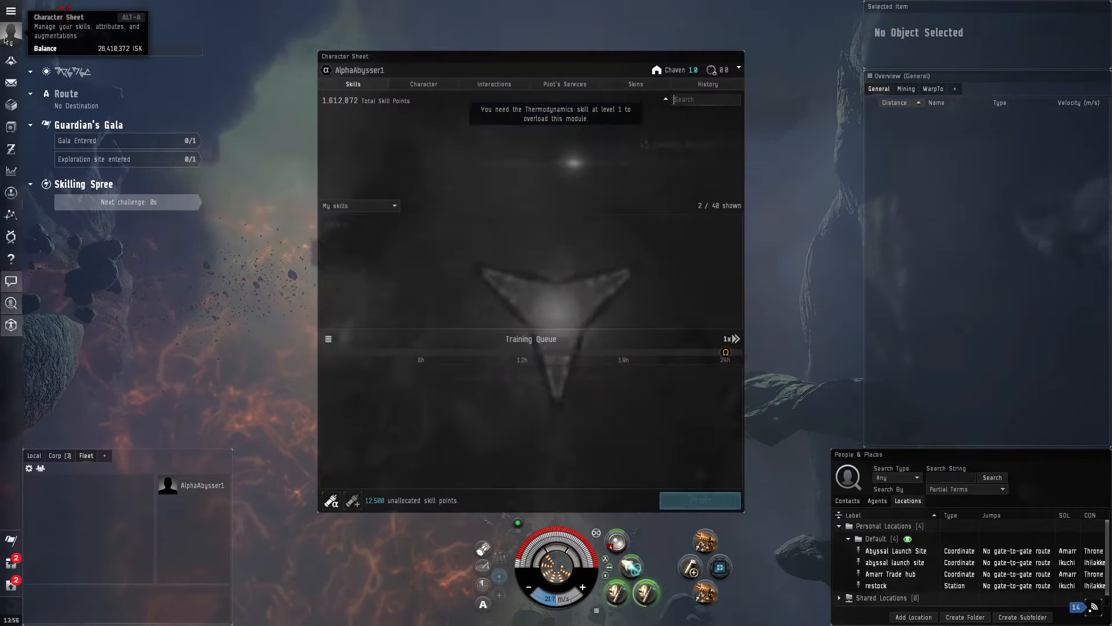
Search 'therm' across all skills to find Thermodynamics unowned, then close the sheet.
{"action": "type", "text": "thermody"}
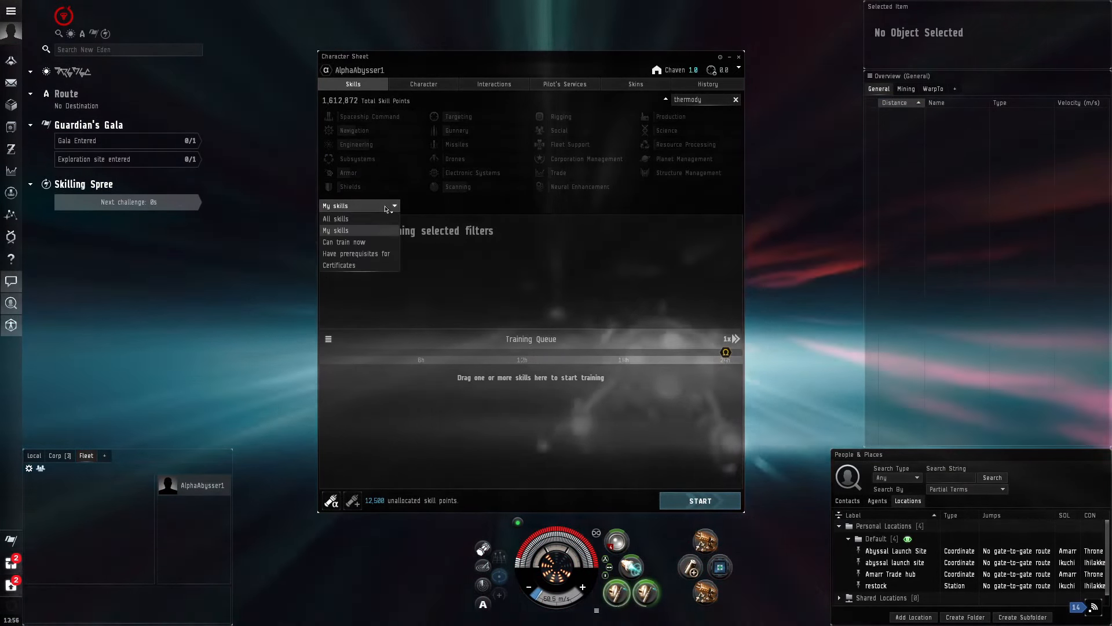
{"action": "left_click", "coordinate": [336, 218]}
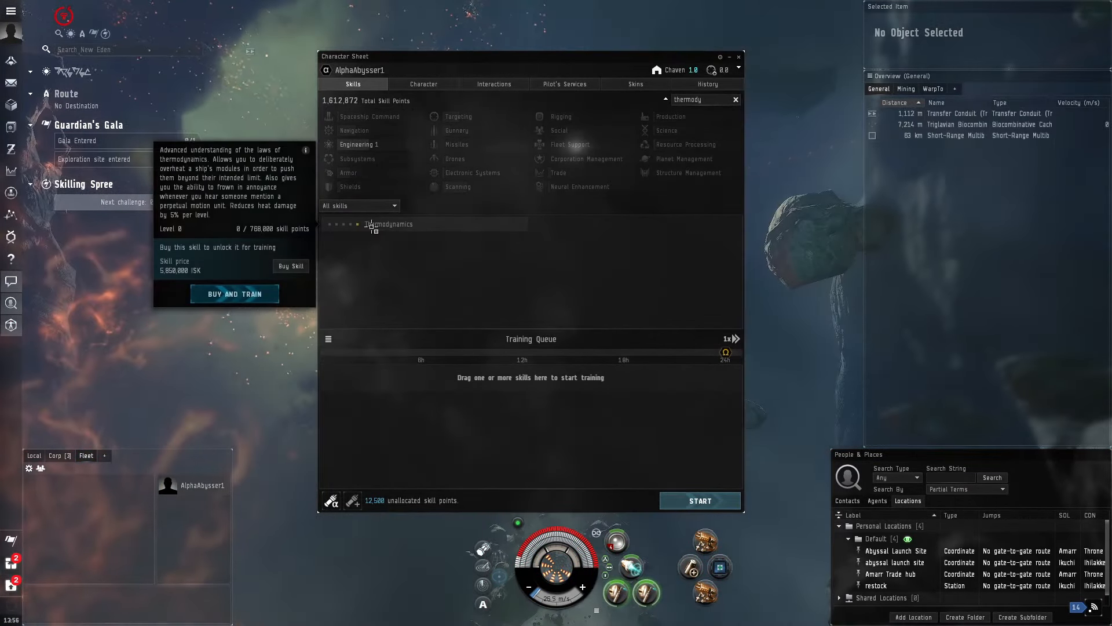
{"action": "left_click", "coordinate": [740, 57]}
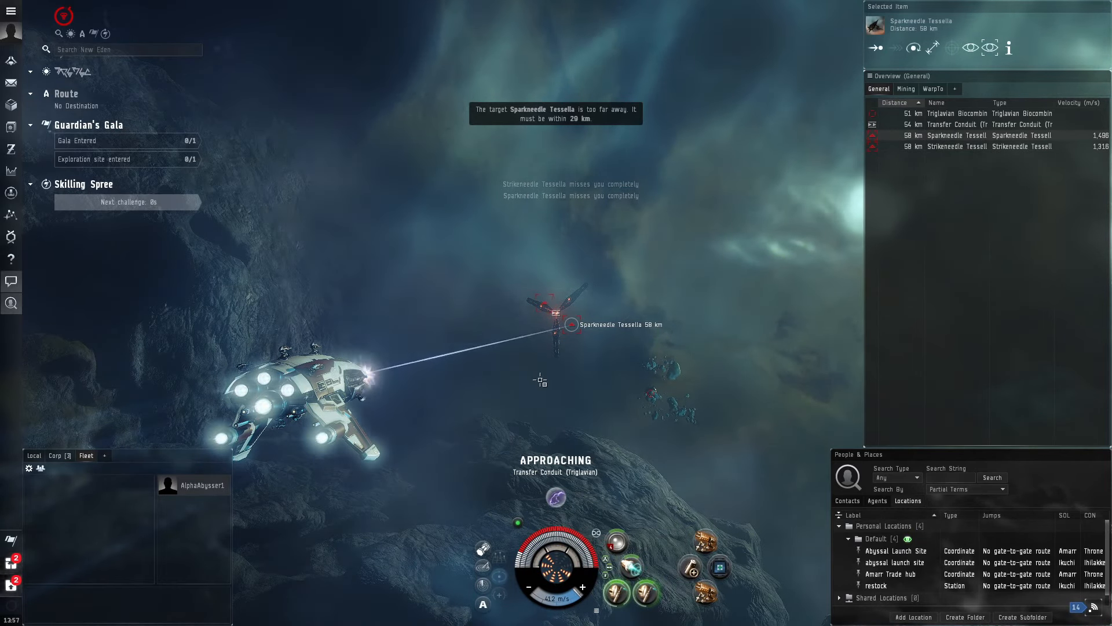
{"action": "mouse_move", "coordinate": [634, 568]}
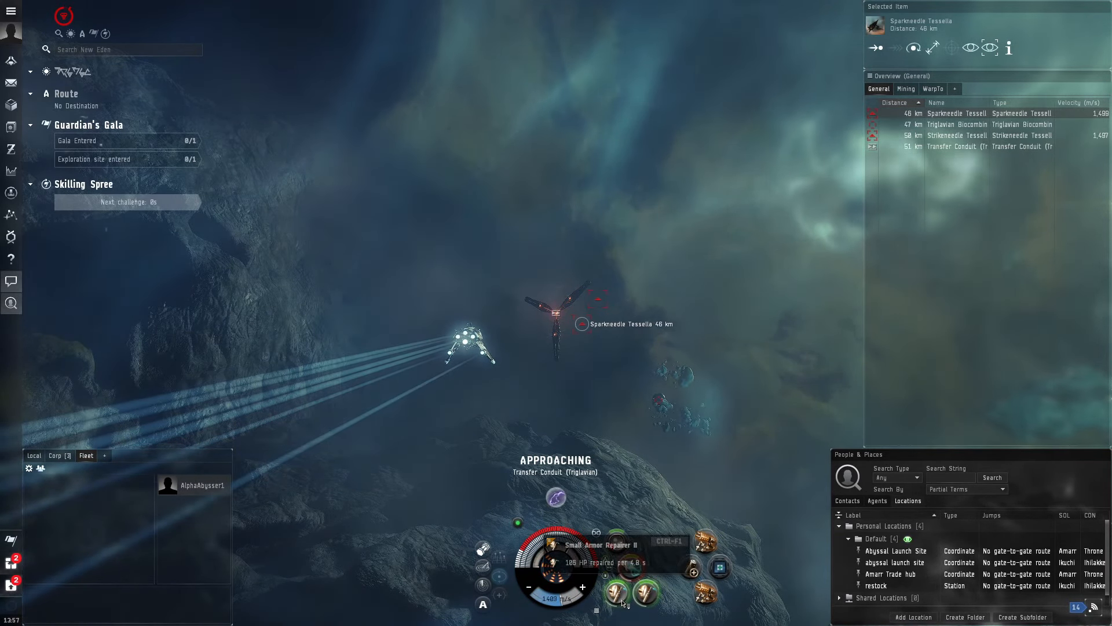
Keep at range from the Sparkneedle and Strikeneedle Tessellas while the guns destroy them.
{"action": "right_click", "coordinate": [581, 324]}
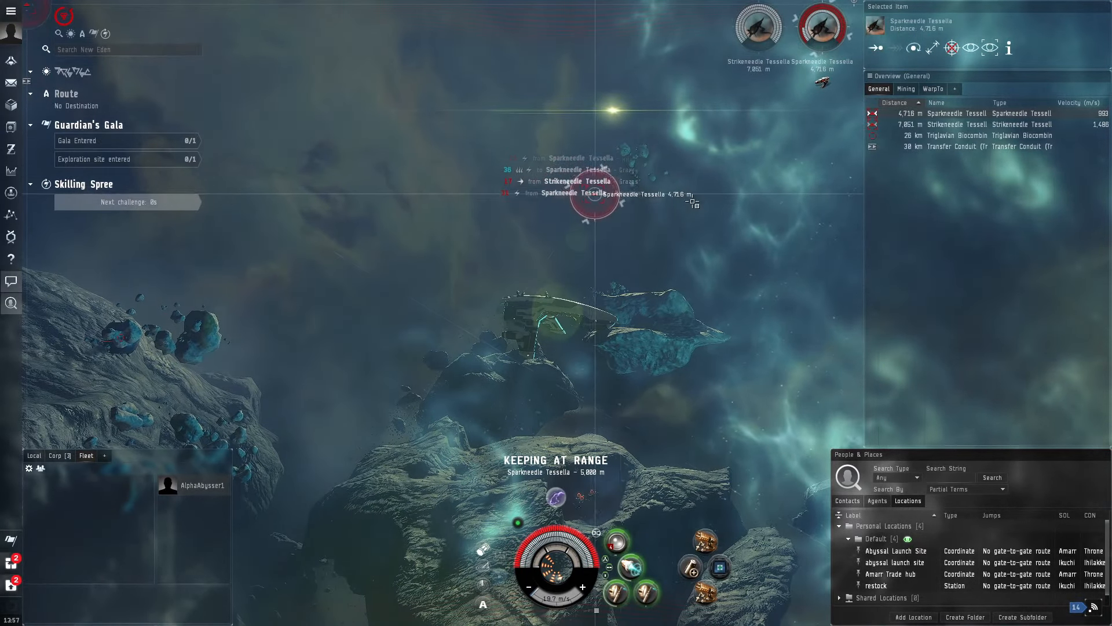
{"action": "right_click", "coordinate": [821, 28]}
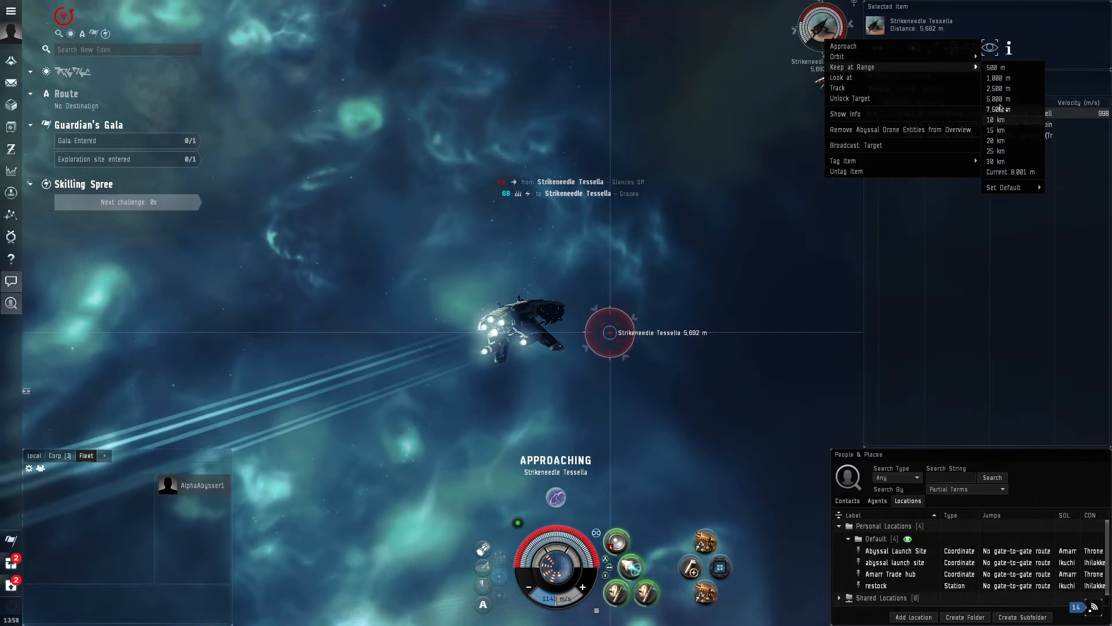
{"action": "left_click", "coordinate": [998, 109]}
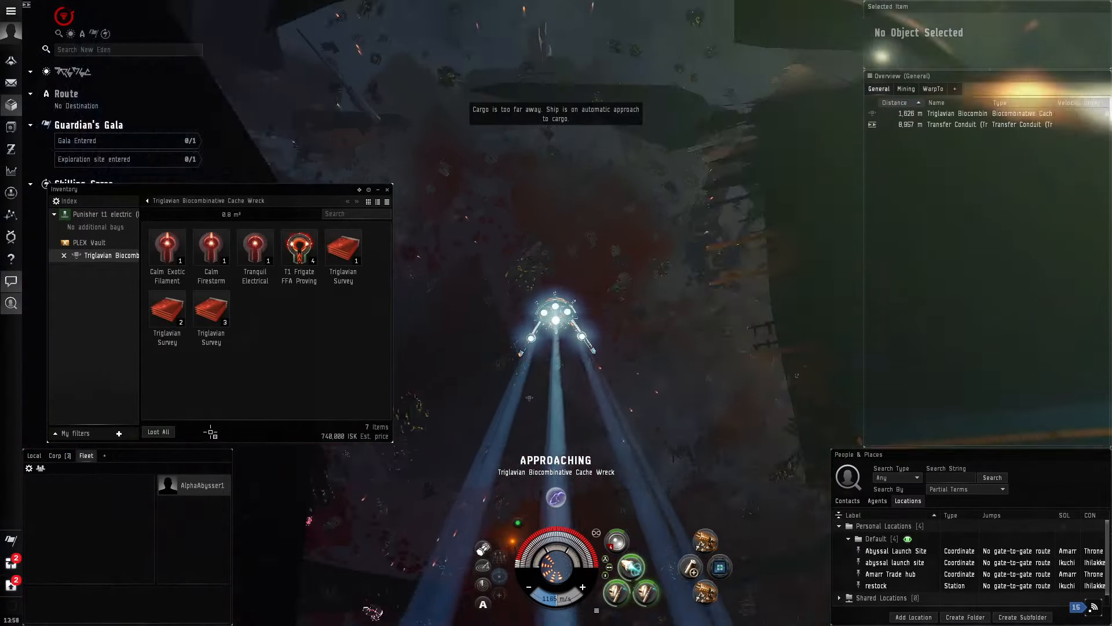
Loot All from the Biocombinative cache wreck into the Punisher's cargo.
{"action": "left_click", "coordinate": [157, 431]}
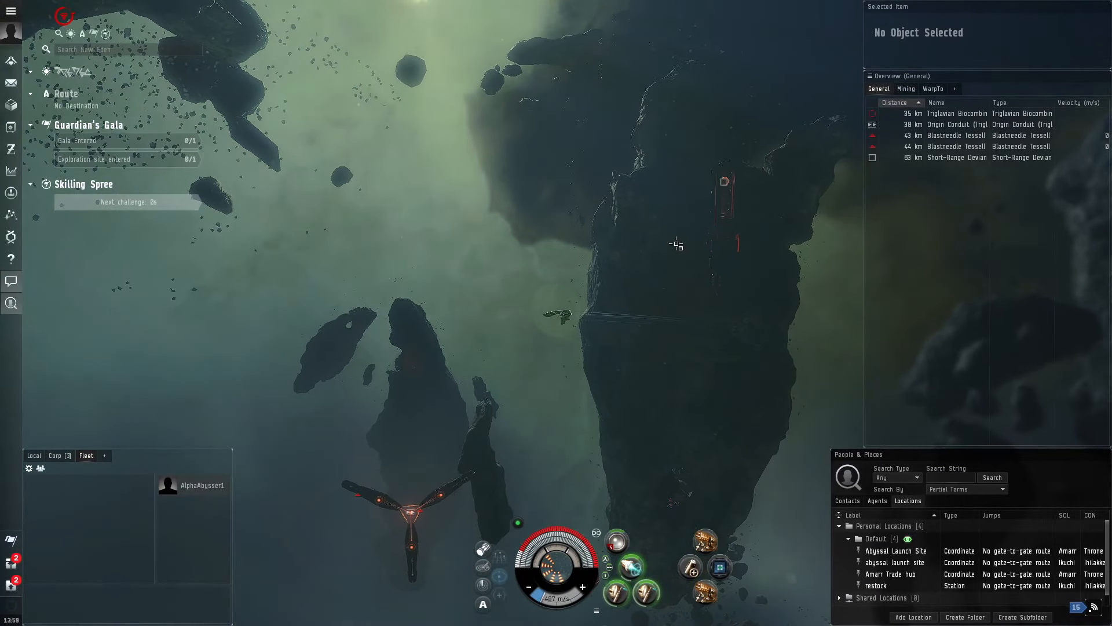
Approach and engage both Blastneedle Tessellas, then close on the Biocombinative cache.
{"action": "left_click", "coordinate": [958, 134]}
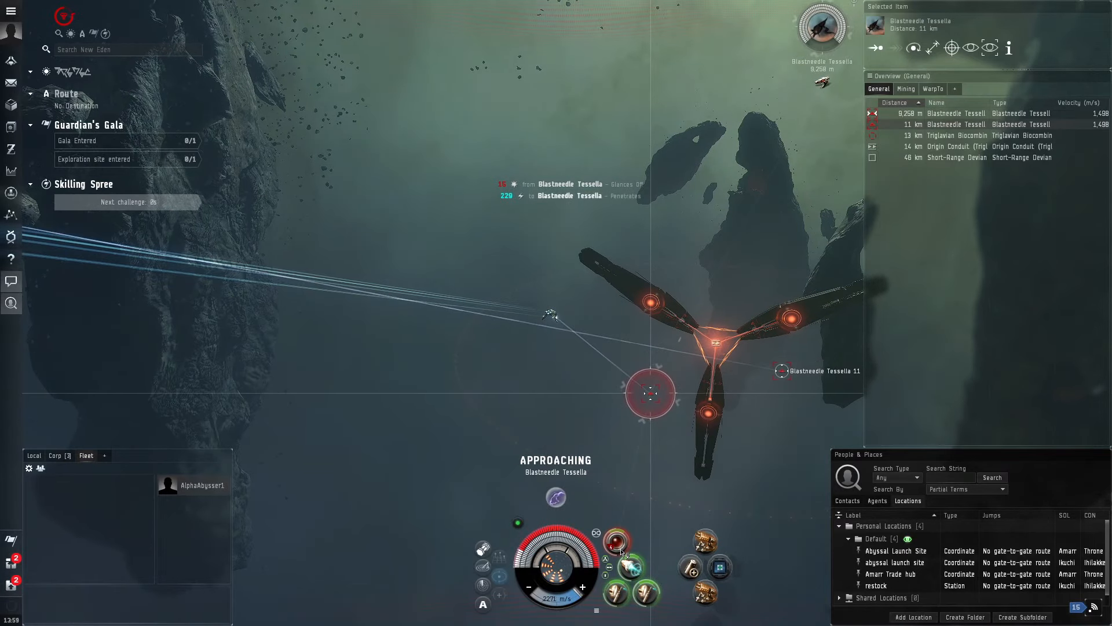
{"action": "right_click", "coordinate": [614, 539]}
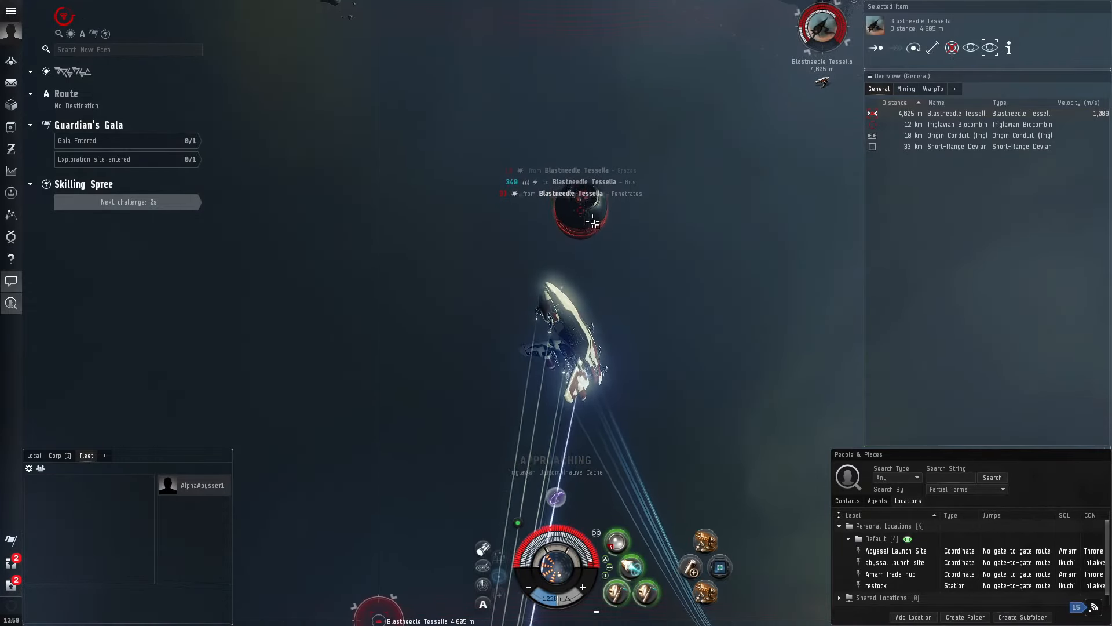
{"action": "right_click", "coordinate": [579, 213]}
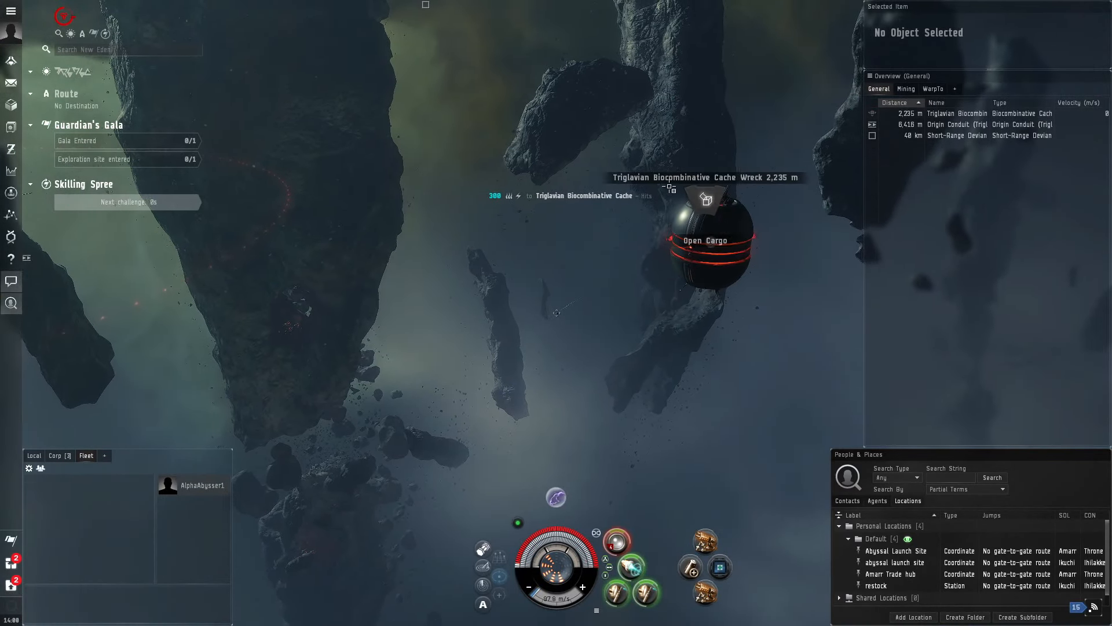
Open the final cache wreck and Loot All its filaments, surveys, Isogen and condensate.
{"action": "left_click", "coordinate": [705, 241]}
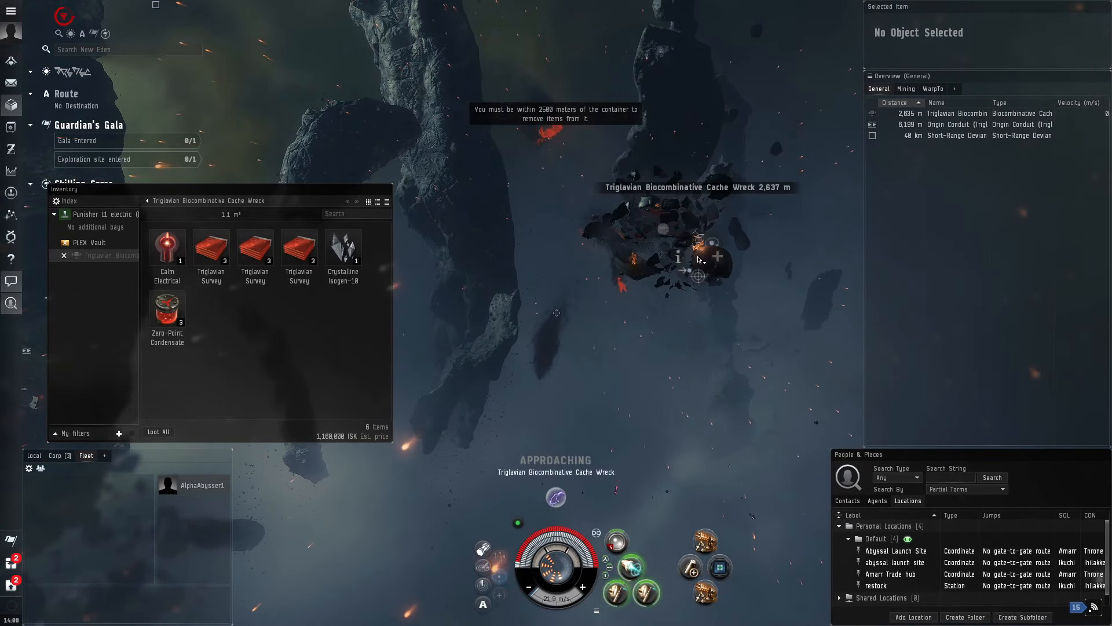
{"action": "left_click", "coordinate": [103, 213]}
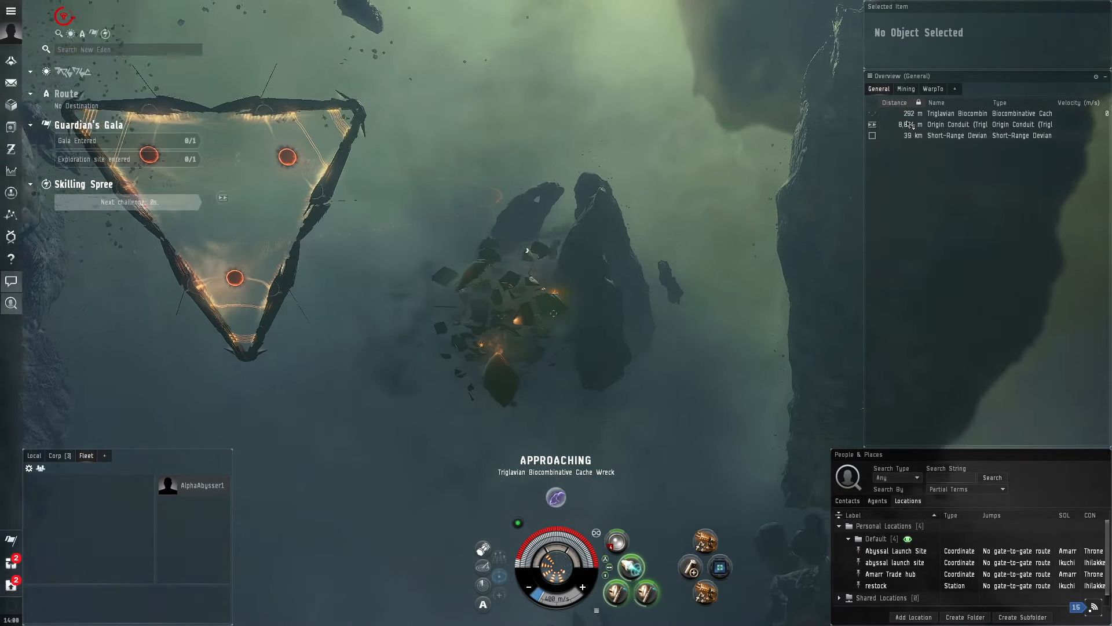
{"action": "left_click", "coordinate": [958, 124]}
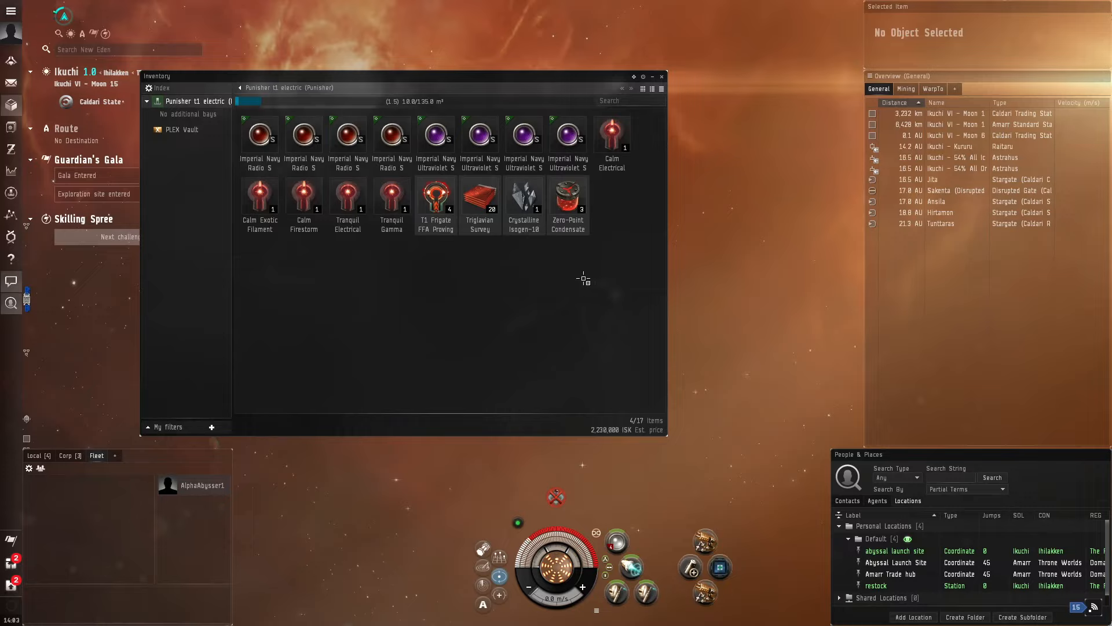
{"action": "mouse_move", "coordinate": [593, 250]}
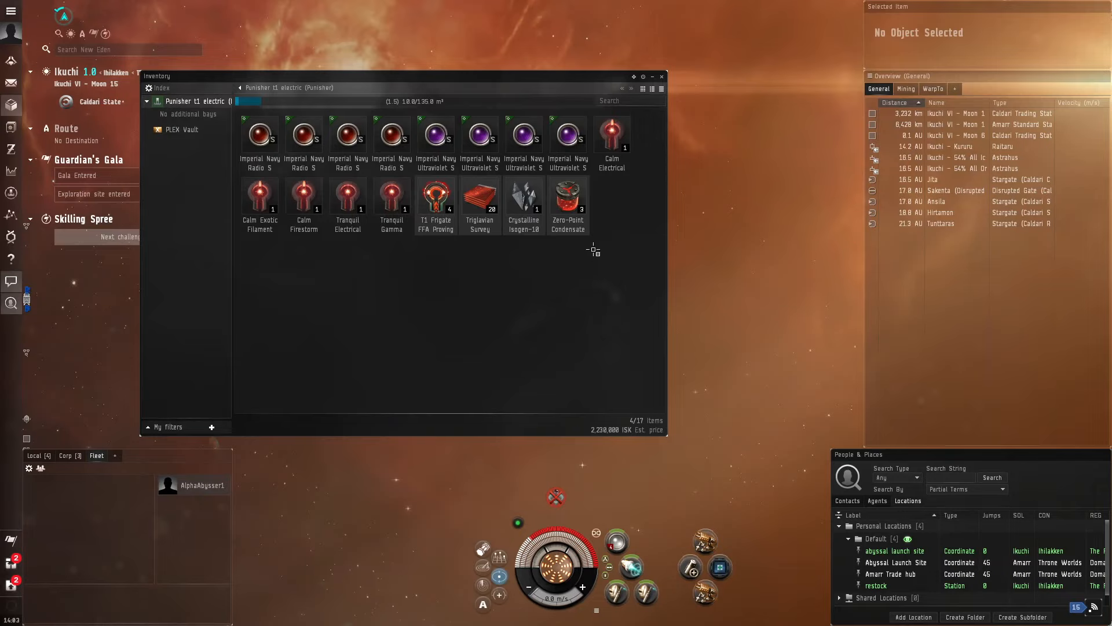
Close the Inventory window, leaving the Punisher idle near Ikuchi VI - Moon 15.
{"action": "left_click", "coordinate": [661, 76]}
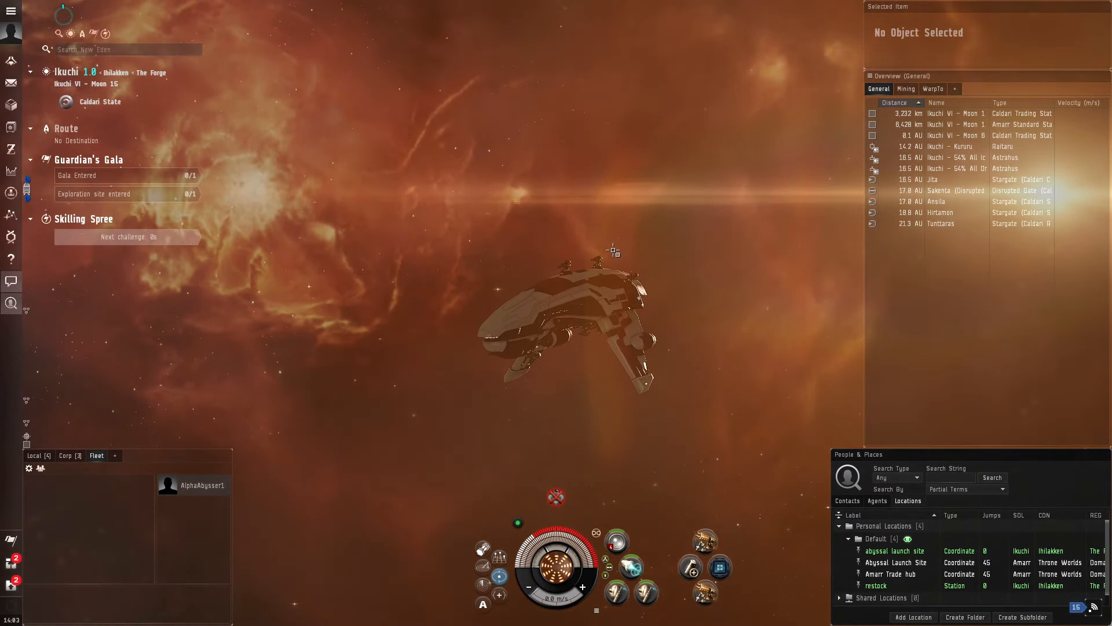
{"action": "mouse_move", "coordinate": [660, 231]}
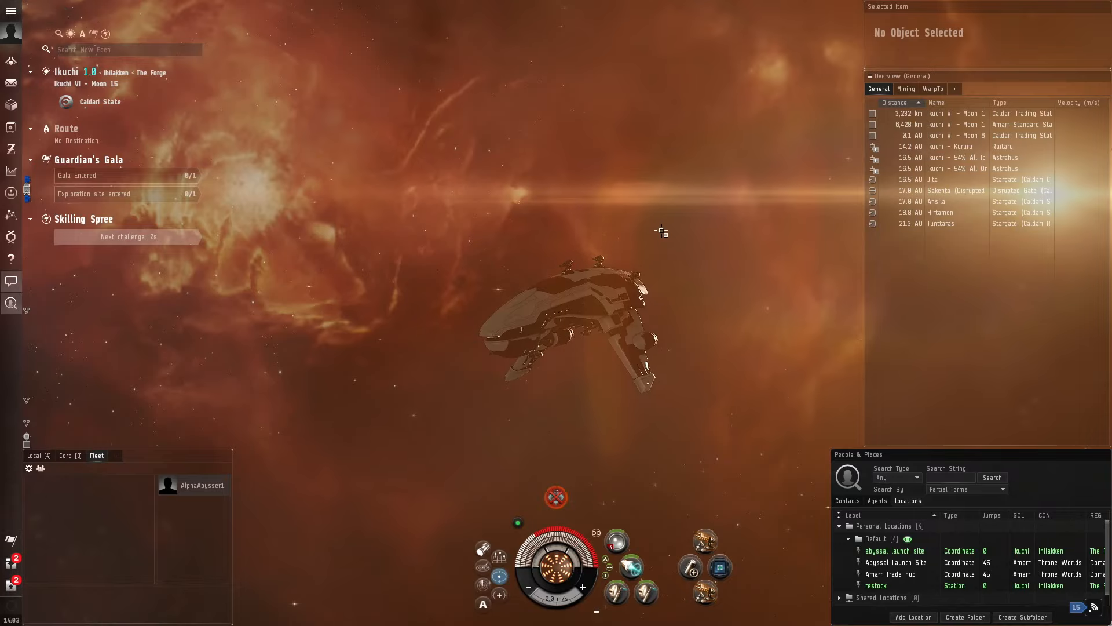